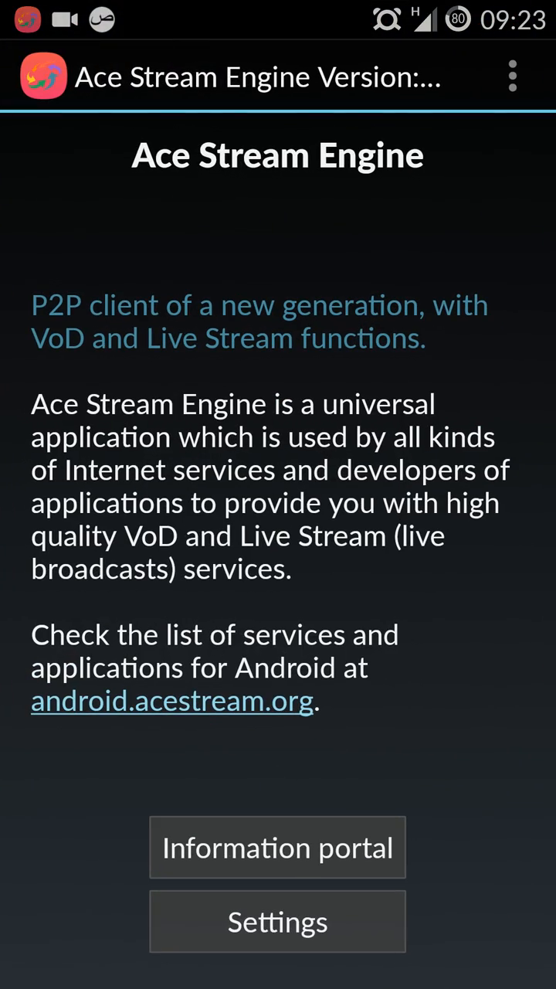
# Reveal the overflow menu listing Settings, User profile, Services, Clear cache and Quit
pyautogui.click(513, 77)
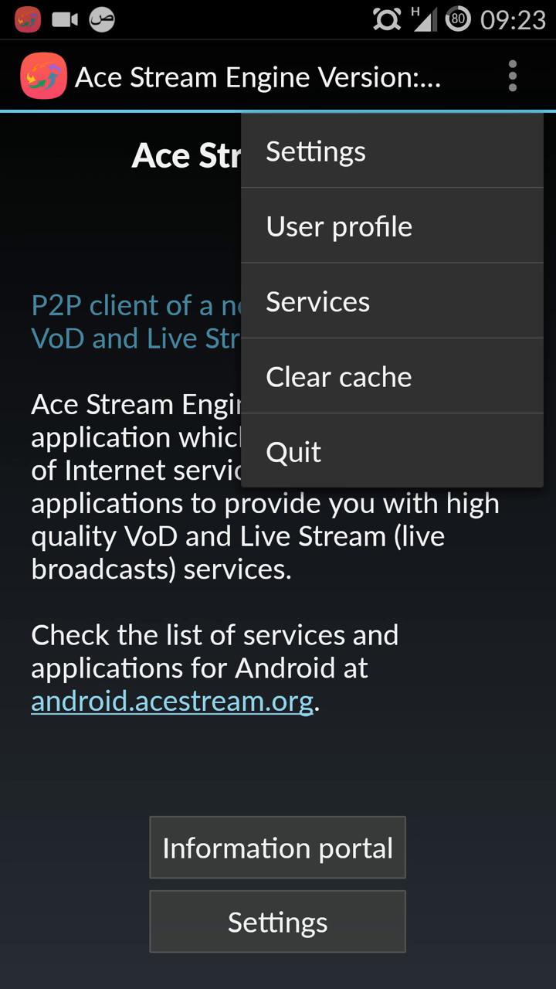
# Clear the engine's cached data and quit Ace Stream Engine
pyautogui.click(339, 377)
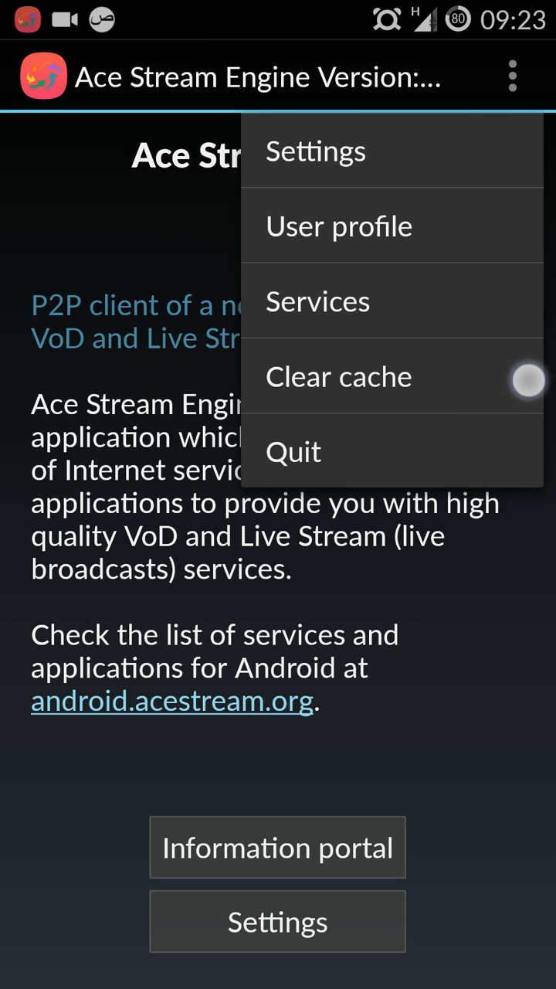
pyautogui.click(339, 377)
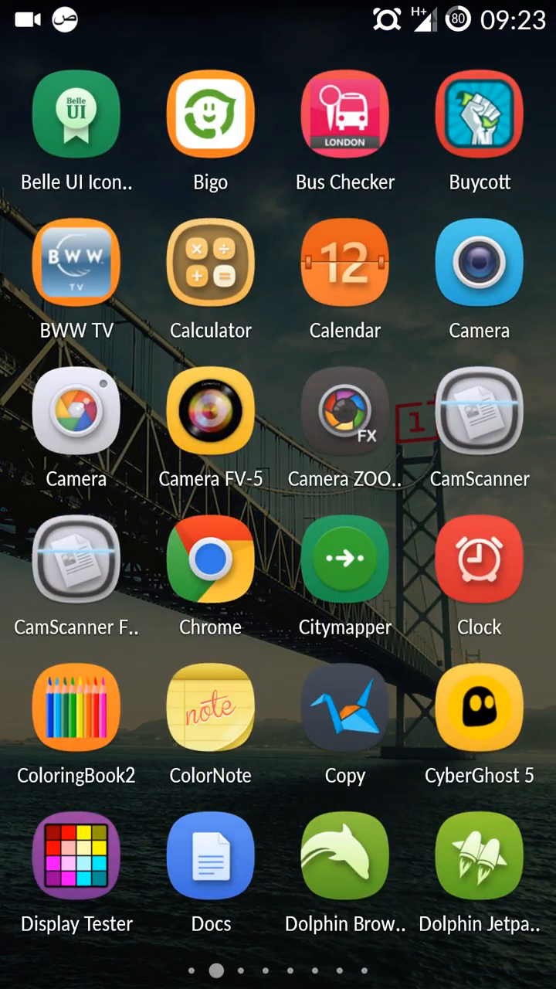
# Swipe to the next app-drawer page, from Downloads through Google TV Remote
pyautogui.hscroll(-3)
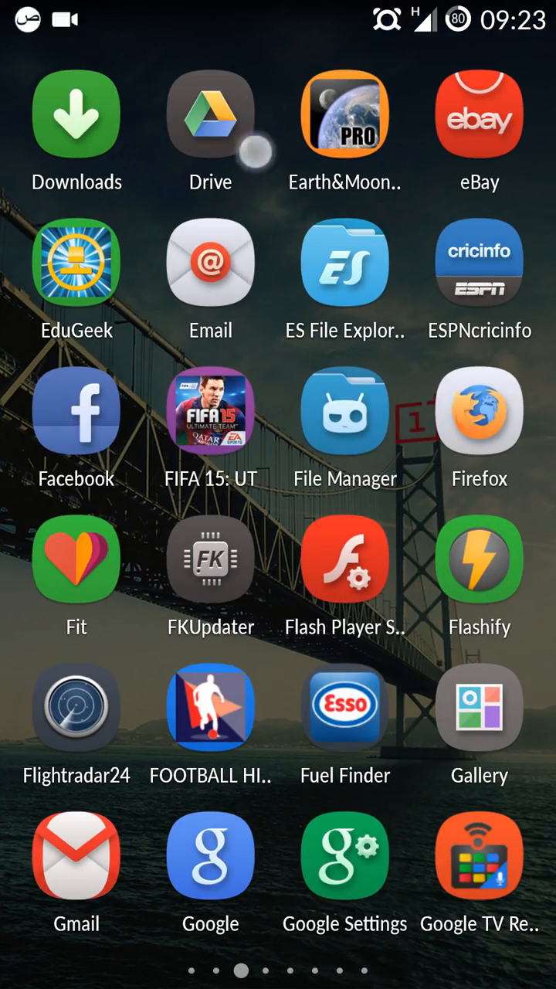